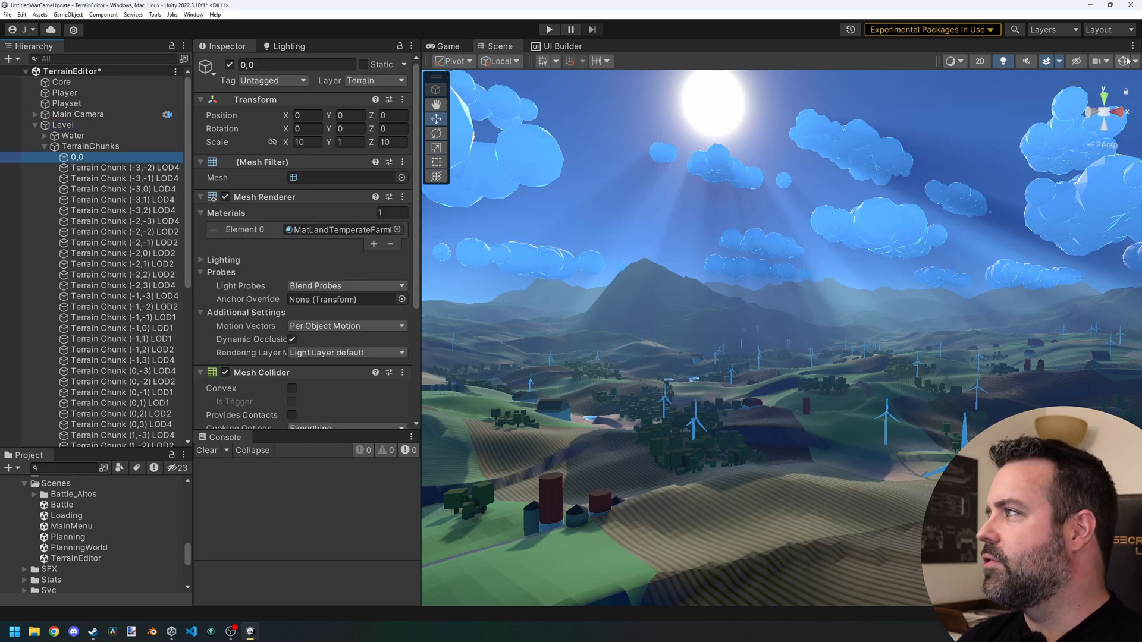
# Show the 0,0 chunk's mesh statistics: 66049 vertices and 131072 triangles.
pyautogui.click(1132, 60)
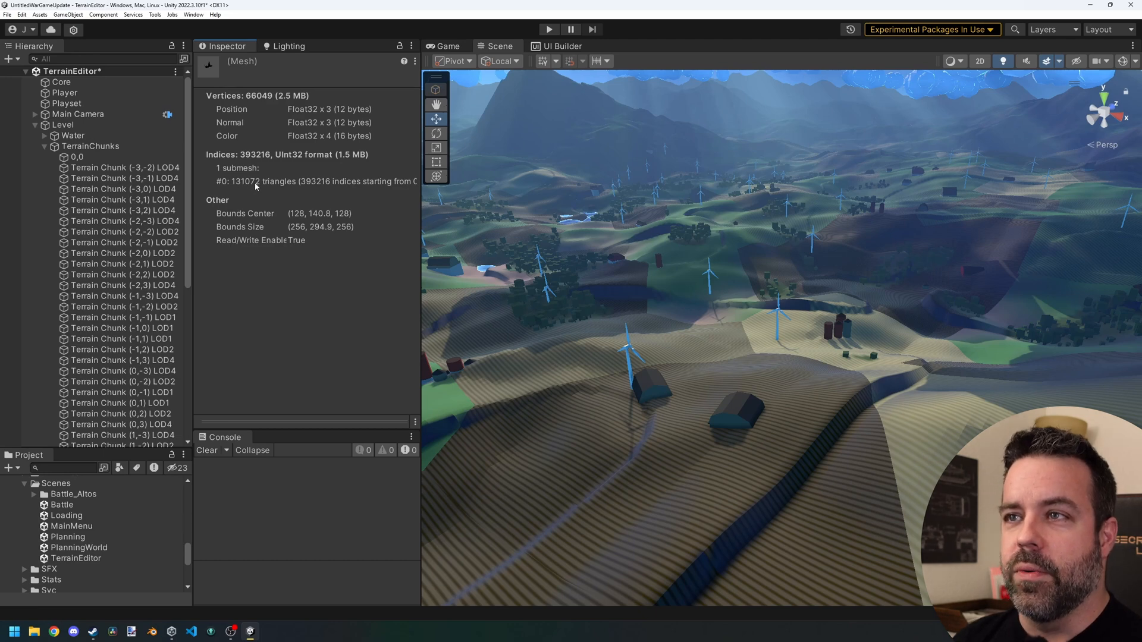
pyautogui.moveTo(428, 222)
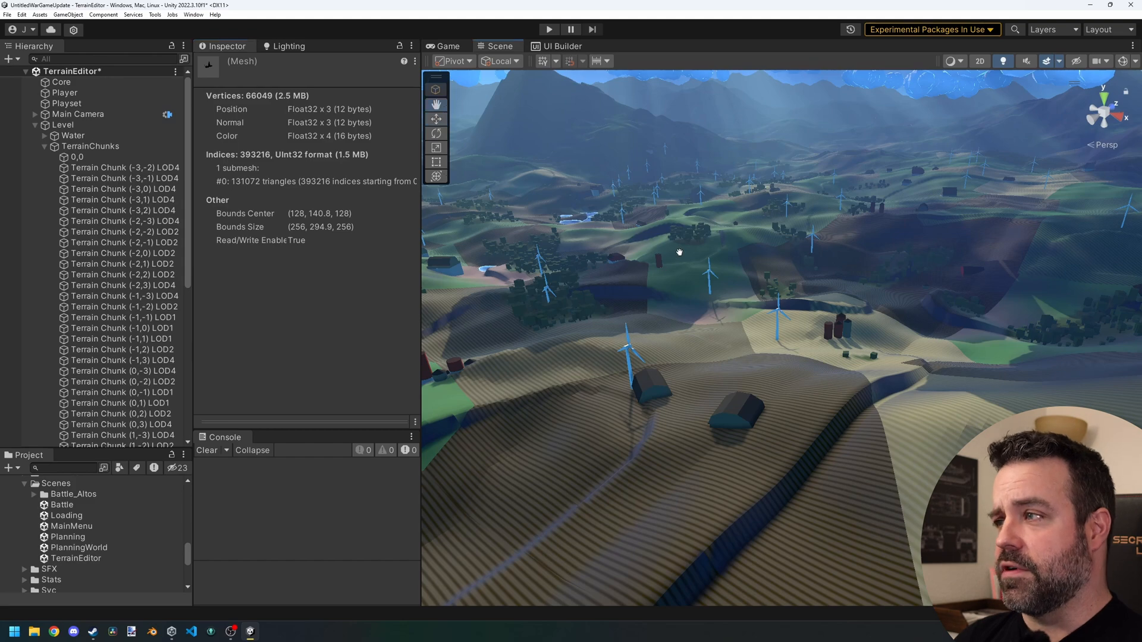
# Select several Terrain Chunk objects so their wireframe grids and shared components appear.
pyautogui.click(69, 157)
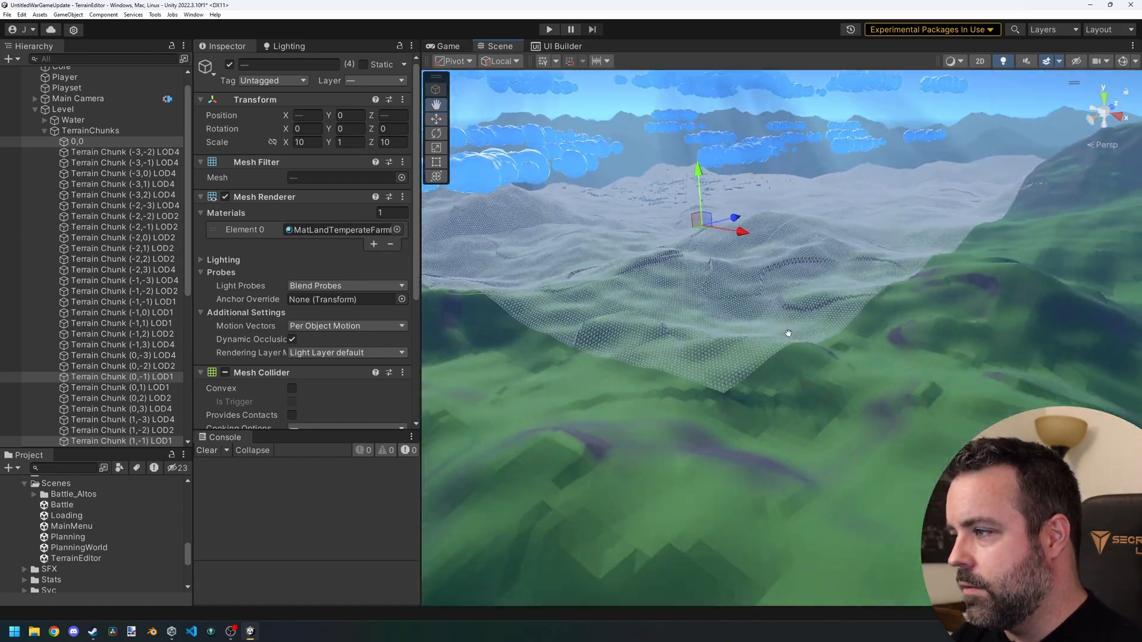
# Extend the chunk selection to show dense wireframe grids and the shared Terrain Chunk script.
pyautogui.click(121, 431)
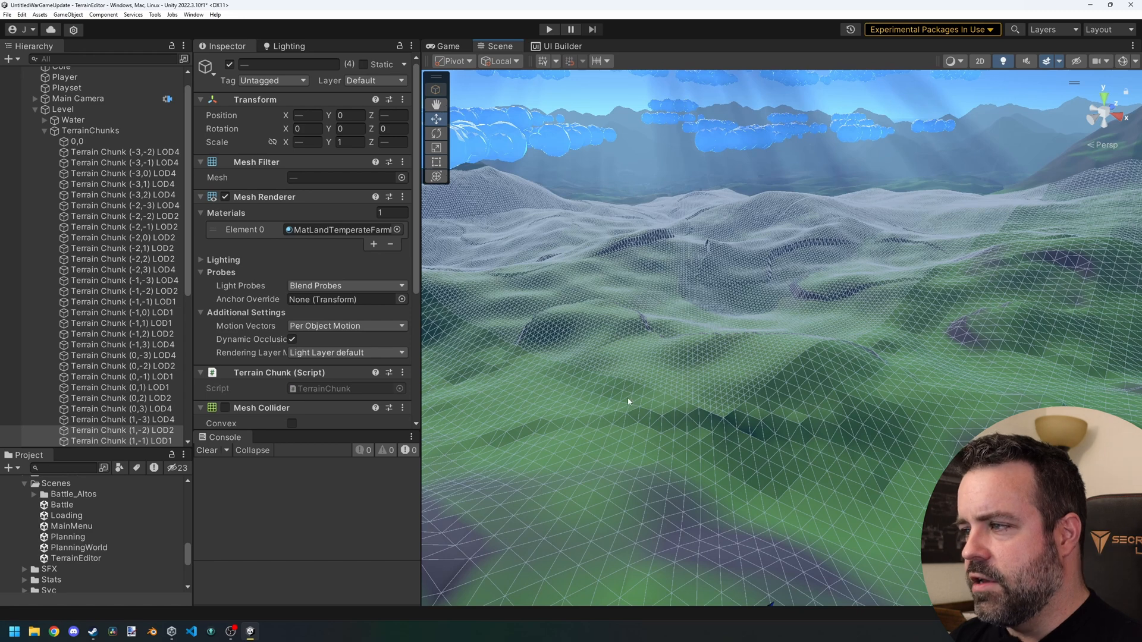
pyautogui.moveTo(695, 396)
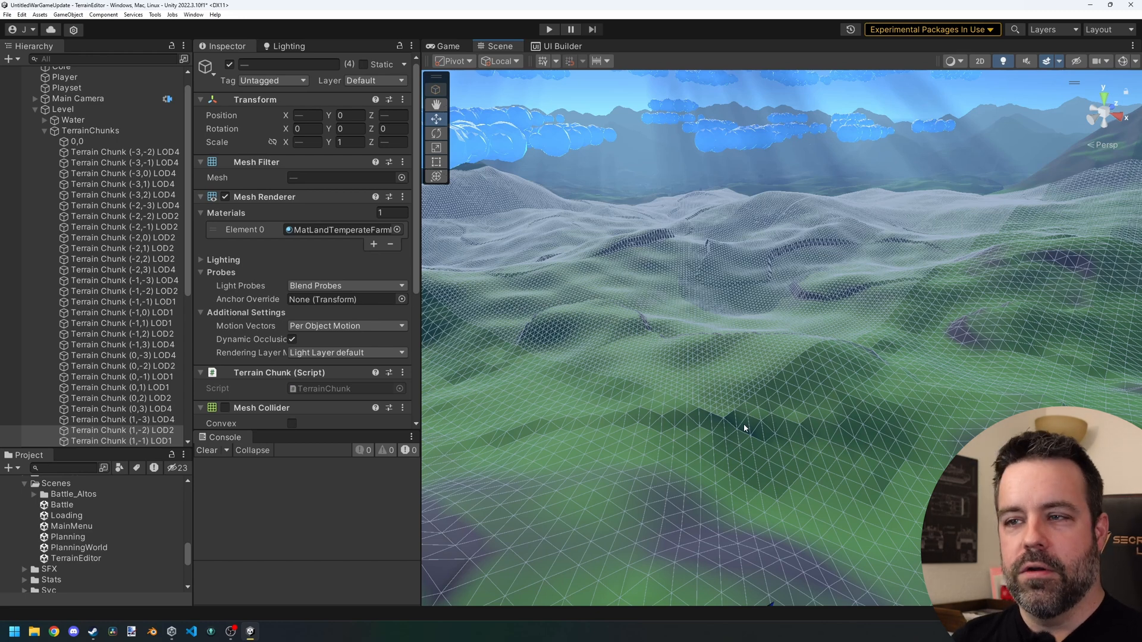
pyautogui.moveTo(783, 404)
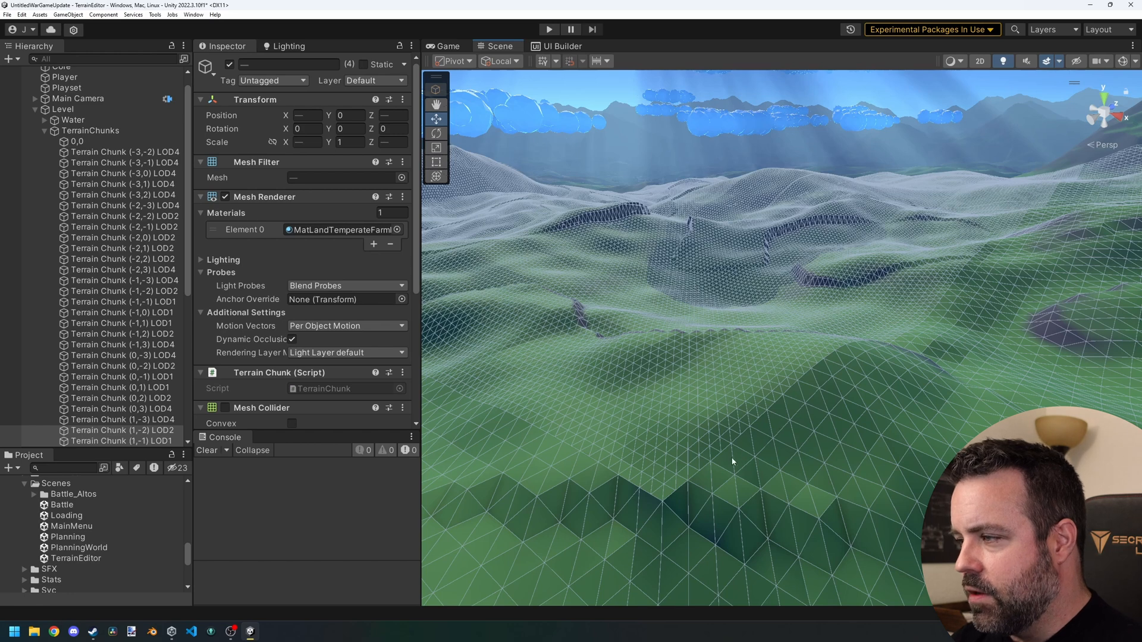
pyautogui.moveTo(708, 454)
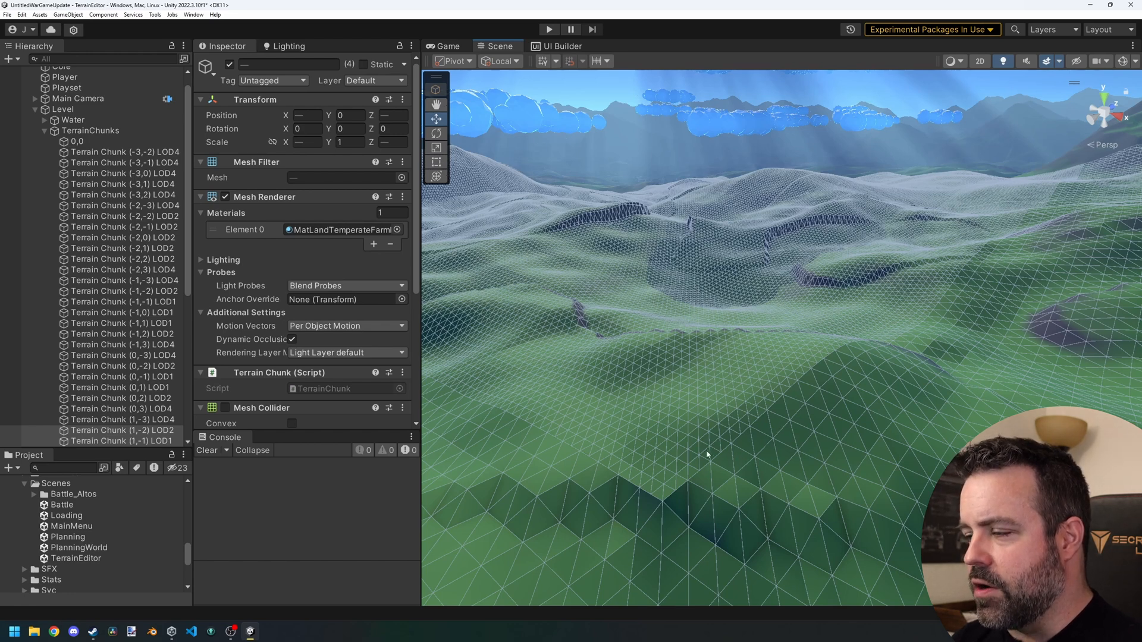
pyautogui.moveTo(712, 445)
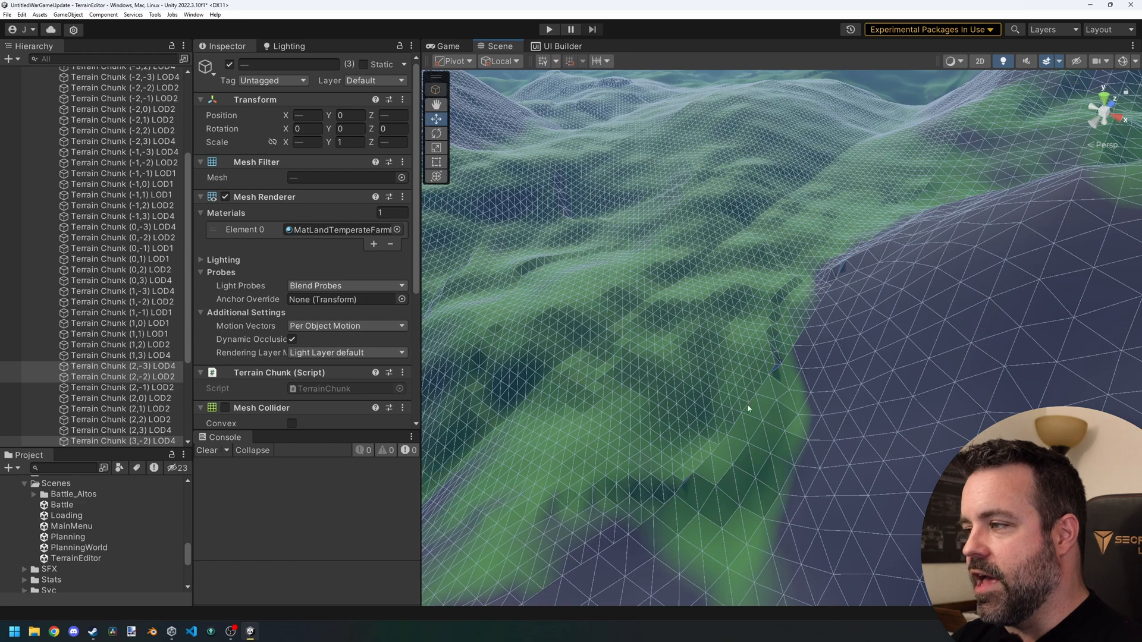
pyautogui.moveTo(762, 417)
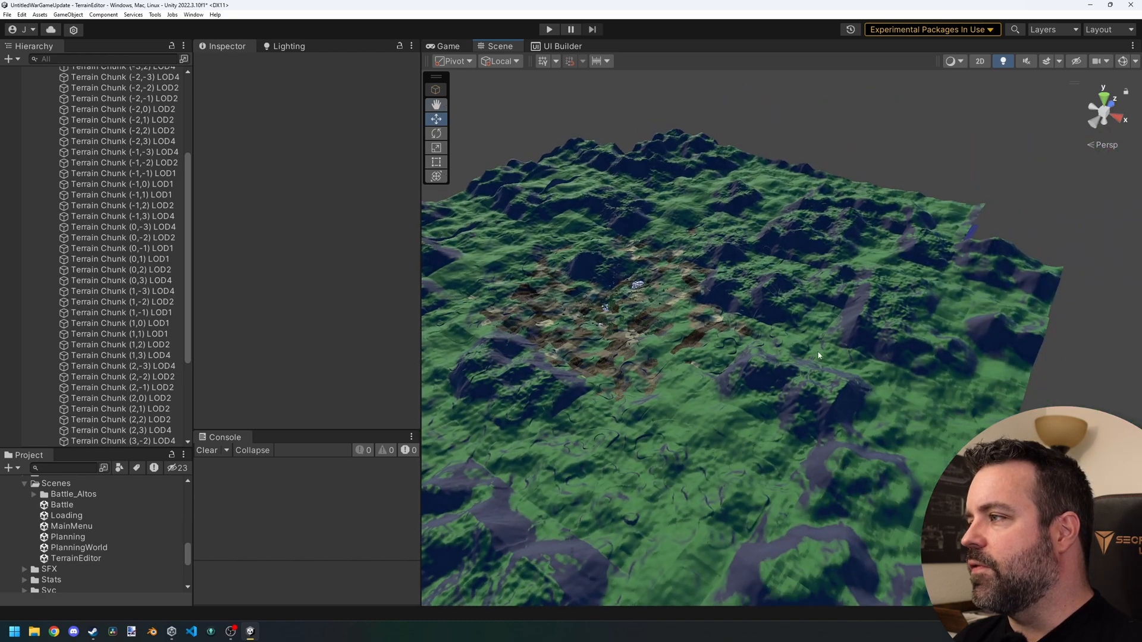
# Orbit across the plain terrain, then restore clouds, trees, buildings and wind turbines.
pyautogui.click(119, 397)
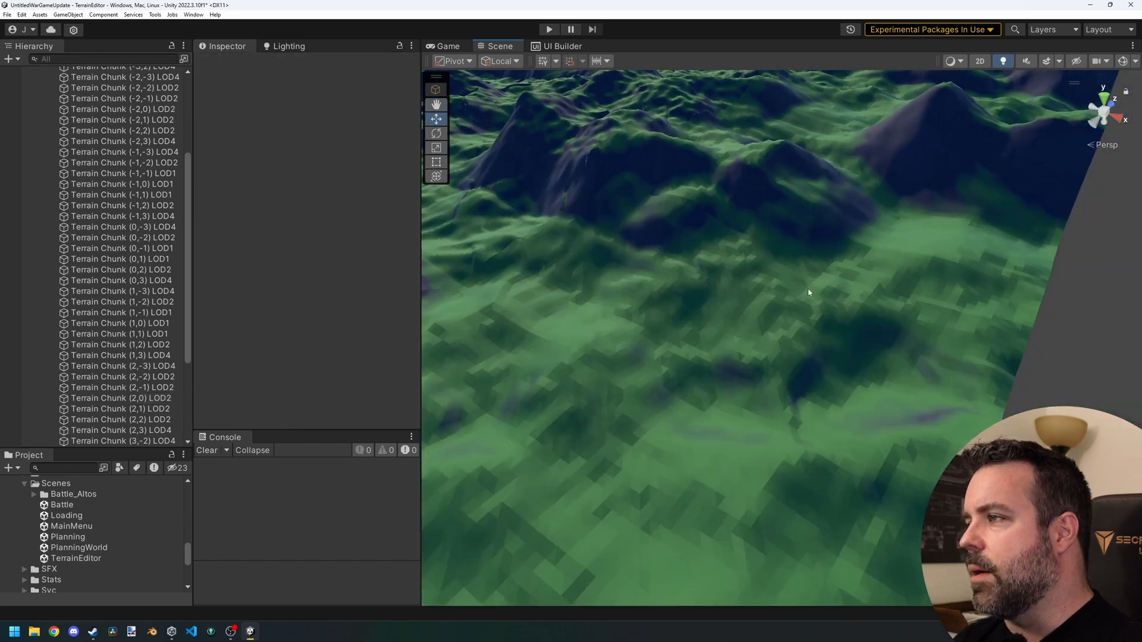
pyautogui.moveTo(809, 292); pyautogui.dragTo(698, 304)
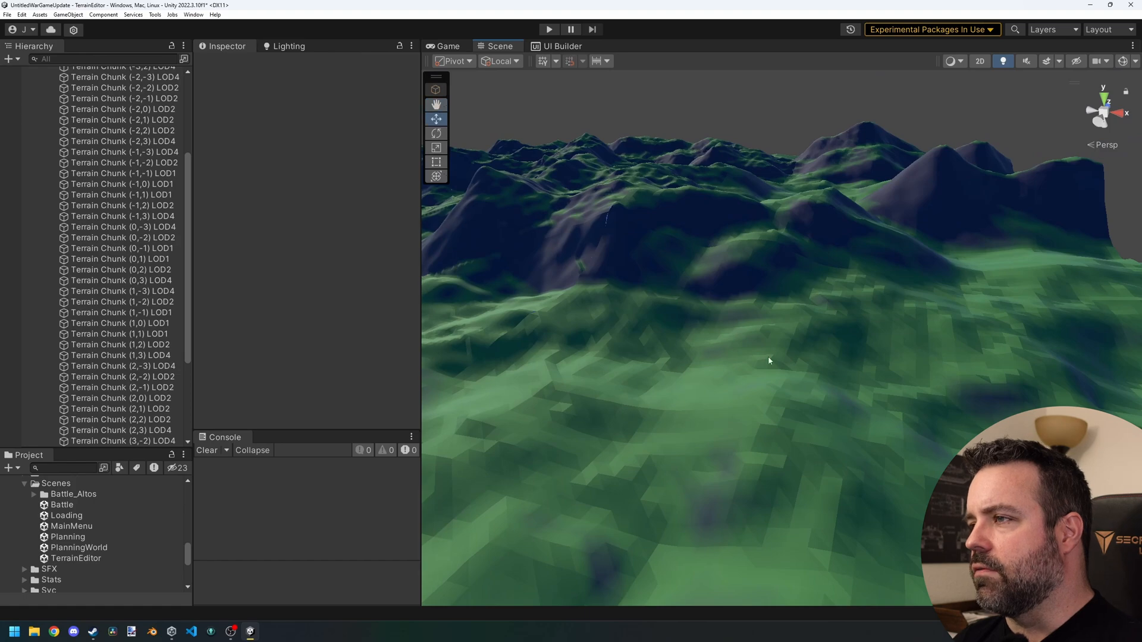
pyautogui.moveTo(768, 360); pyautogui.dragTo(806, 373)
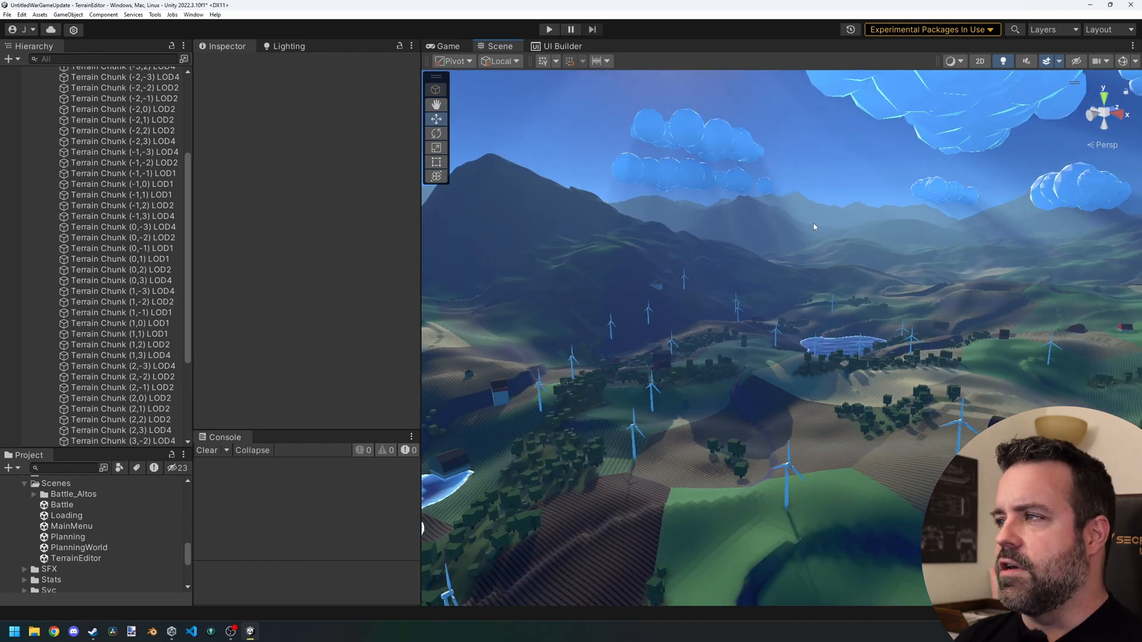
pyautogui.click(110, 130)
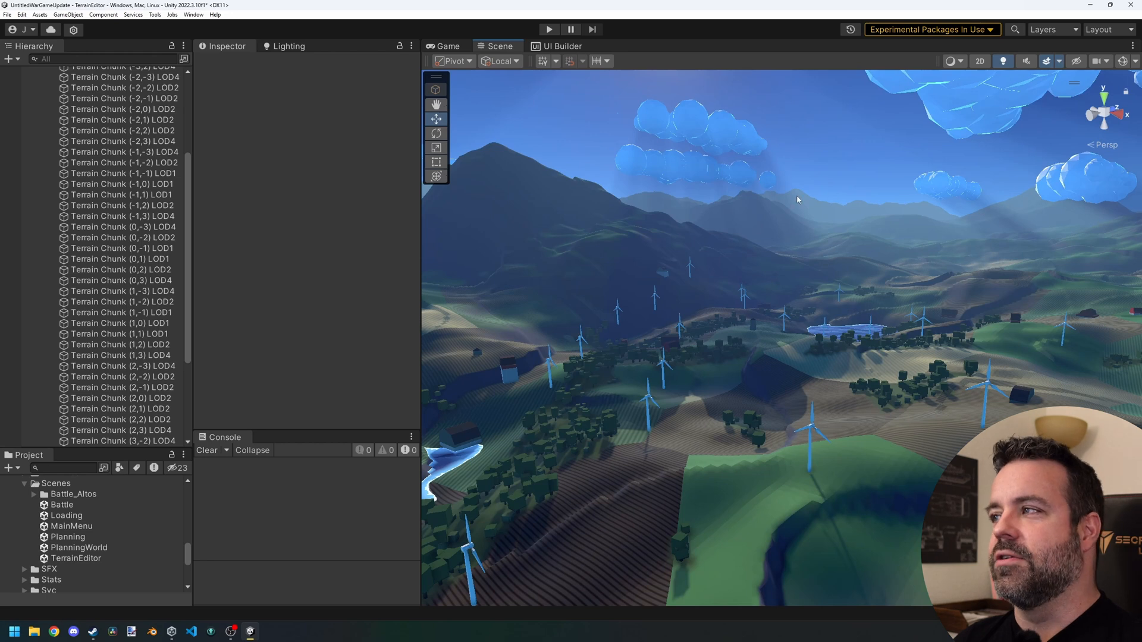
pyautogui.moveTo(856, 208)
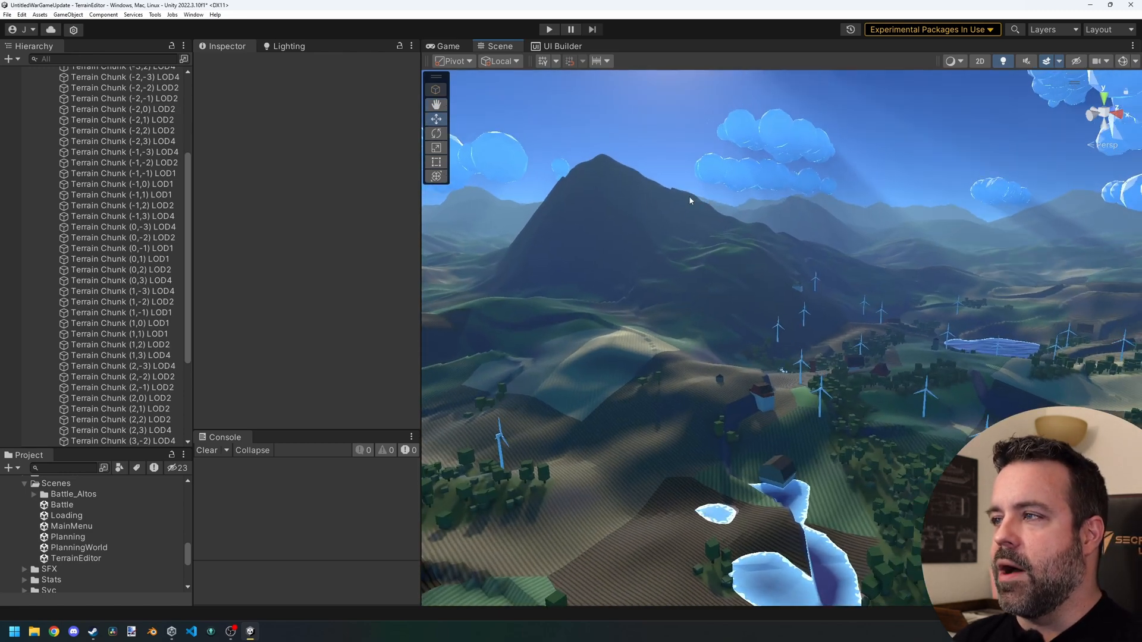
# Select a terrain chunk to show its 66049 vertices and 131072 triangles again.
pyautogui.click(119, 183)
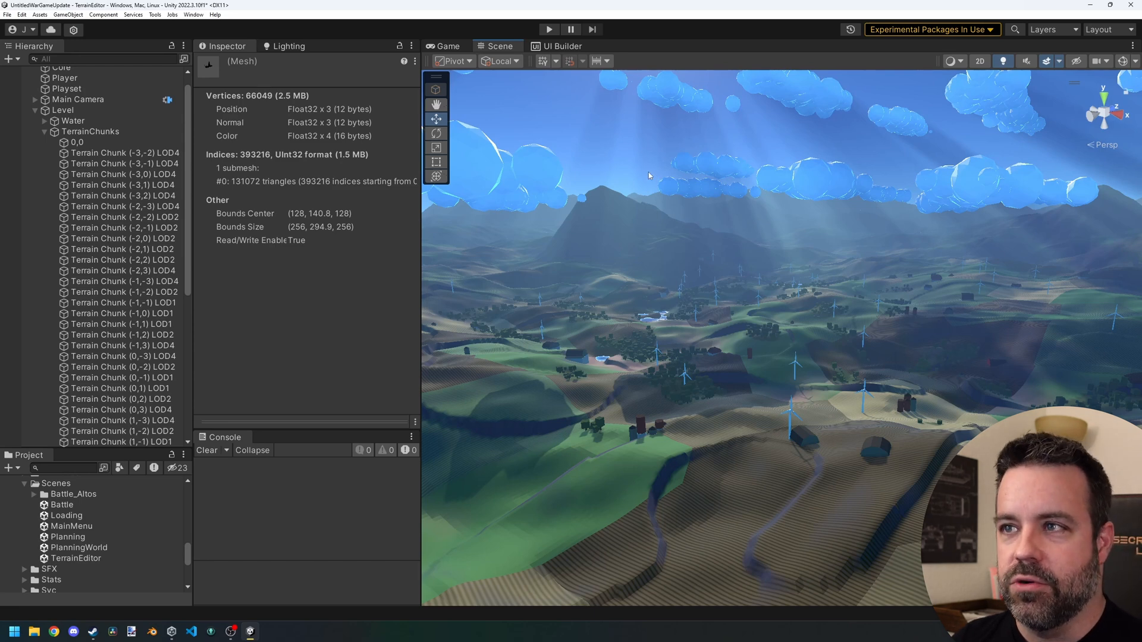
# Set the Level's Battle Terrain Radius Chunks to 16 and regenerate the terrain.
pyautogui.click(63, 109)
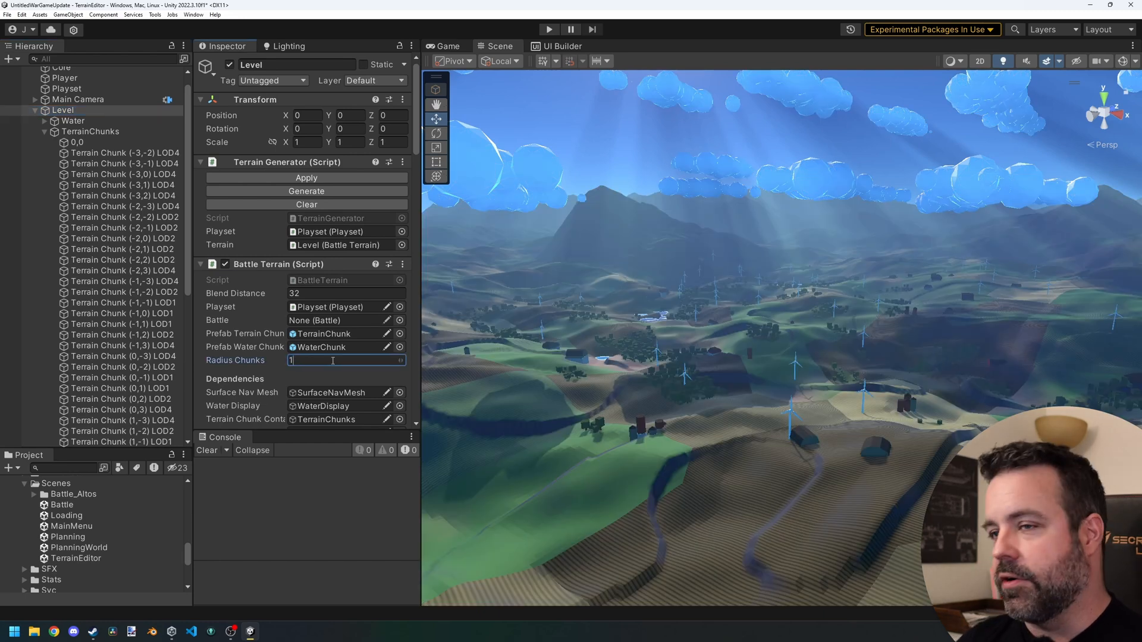
pyautogui.write('16')
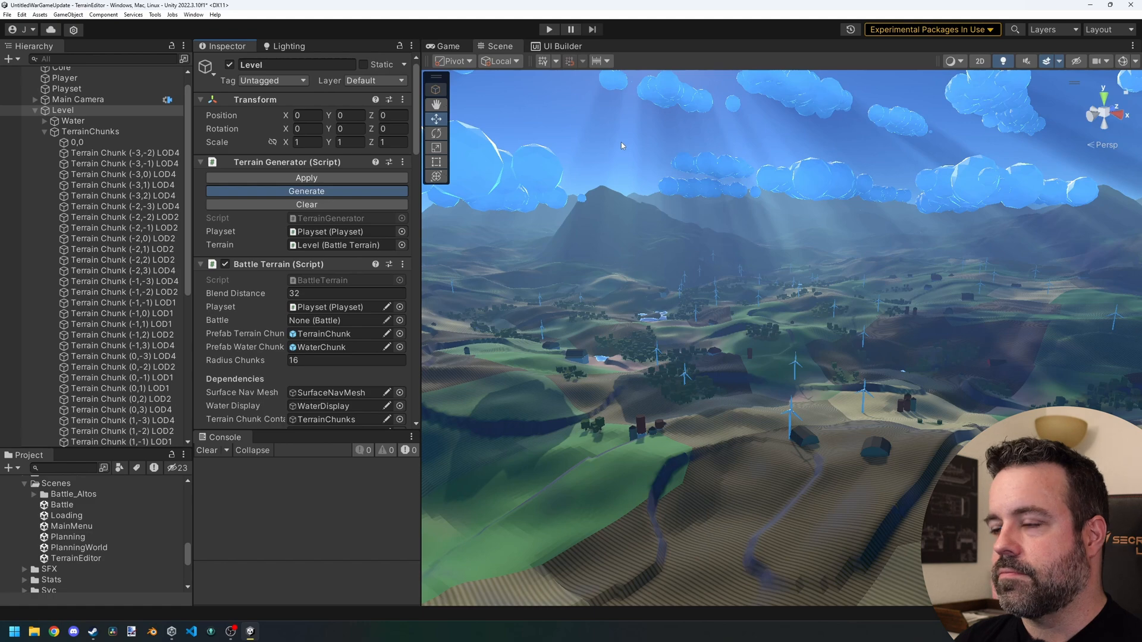
pyautogui.click(305, 191)
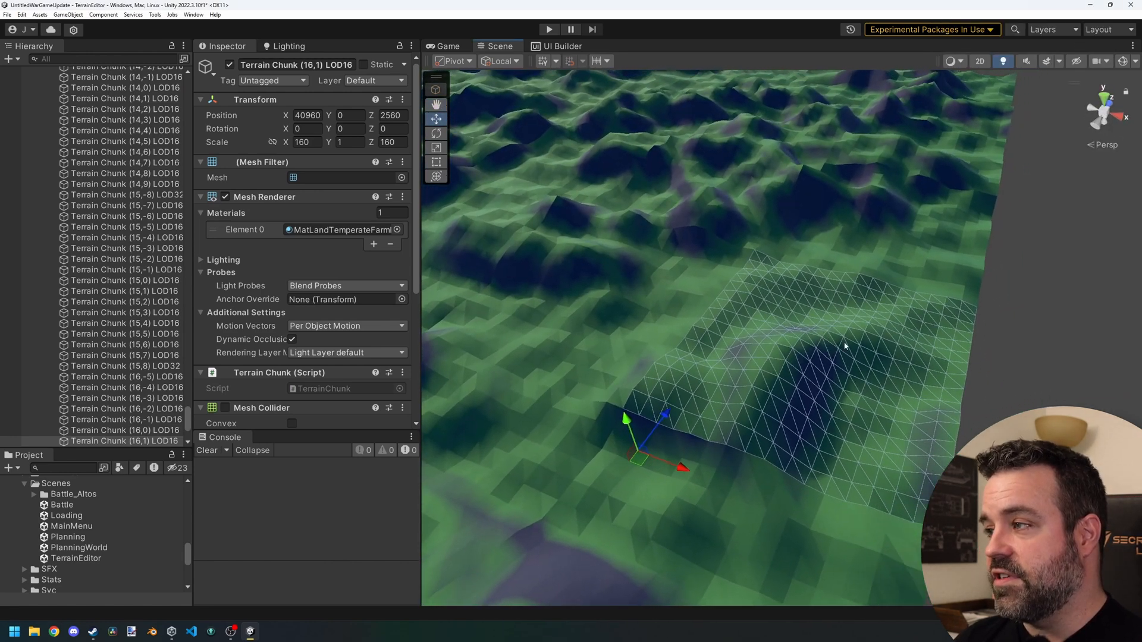
# Look over the low-detail LOD16 chunks, then select the central detailed 0,0 chunk.
pyautogui.moveTo(844, 346); pyautogui.dragTo(659, 188)
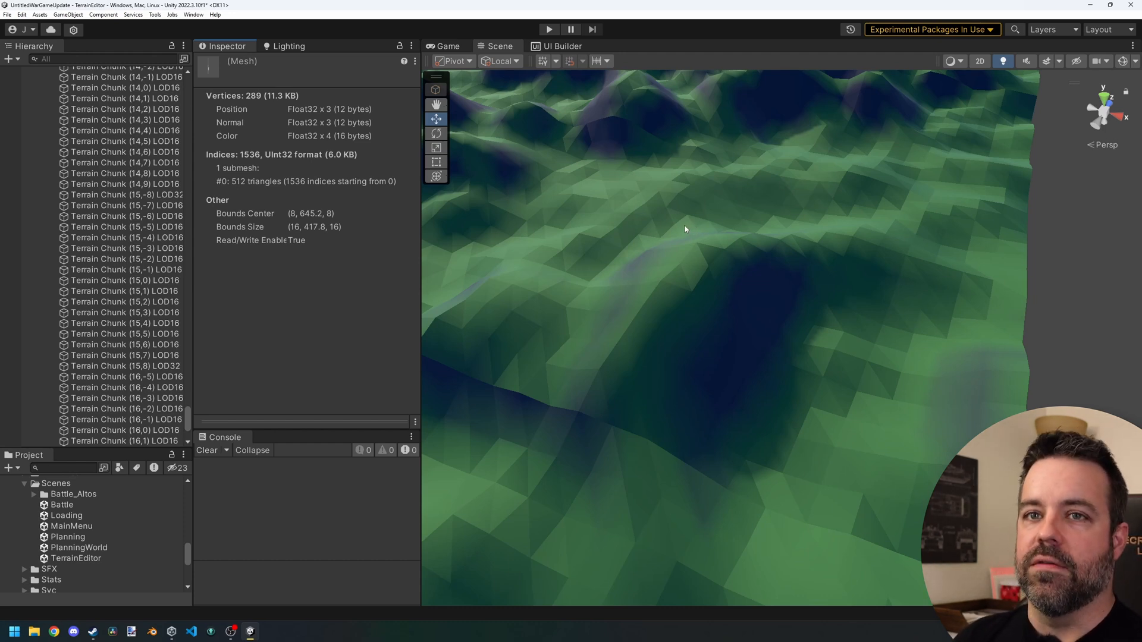
pyautogui.moveTo(683, 229)
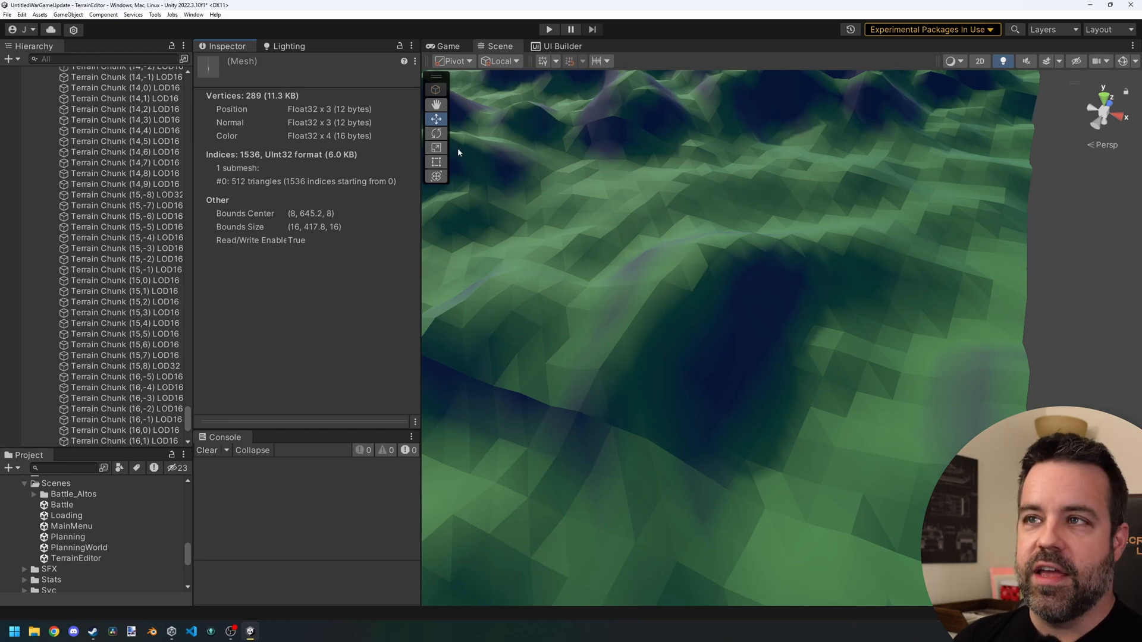
pyautogui.moveTo(800, 212)
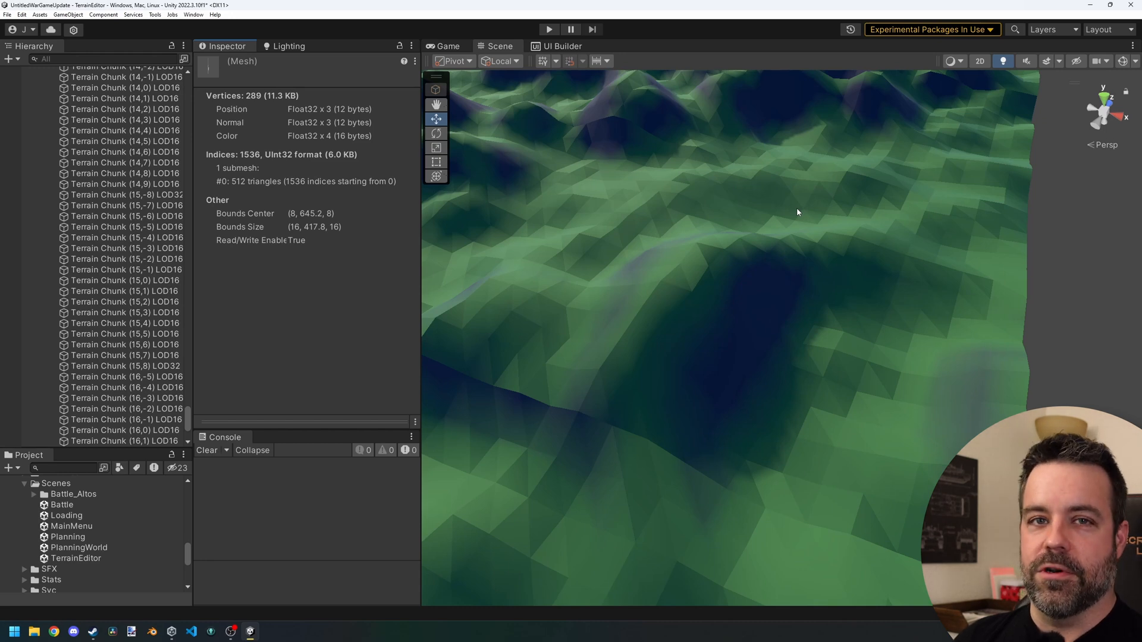
pyautogui.moveTo(794, 213)
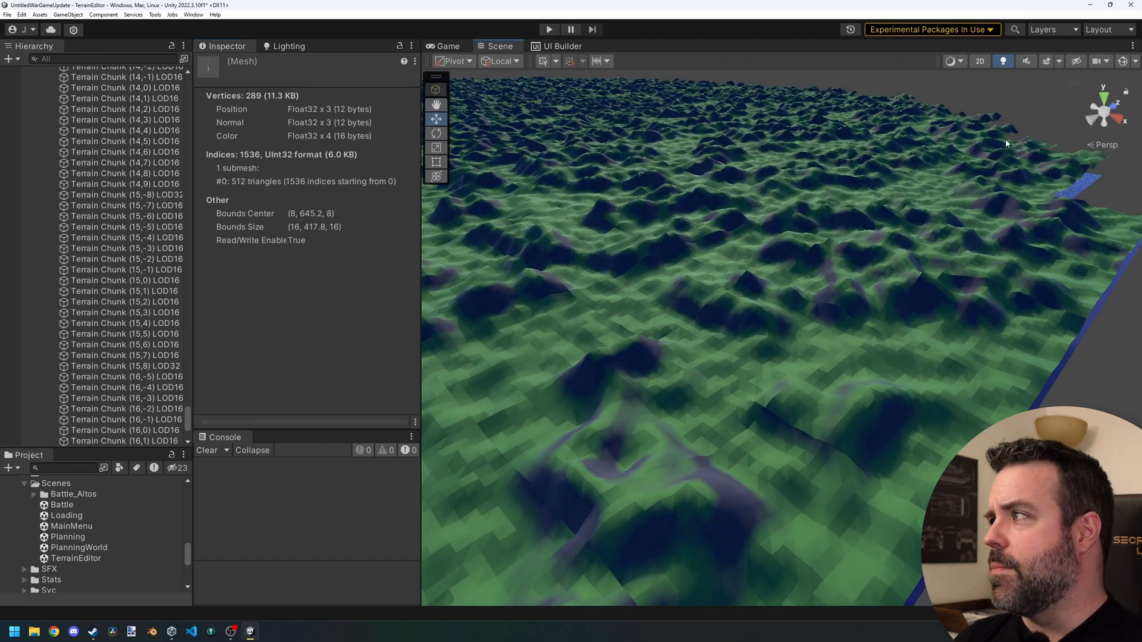
pyautogui.moveTo(188, 422)
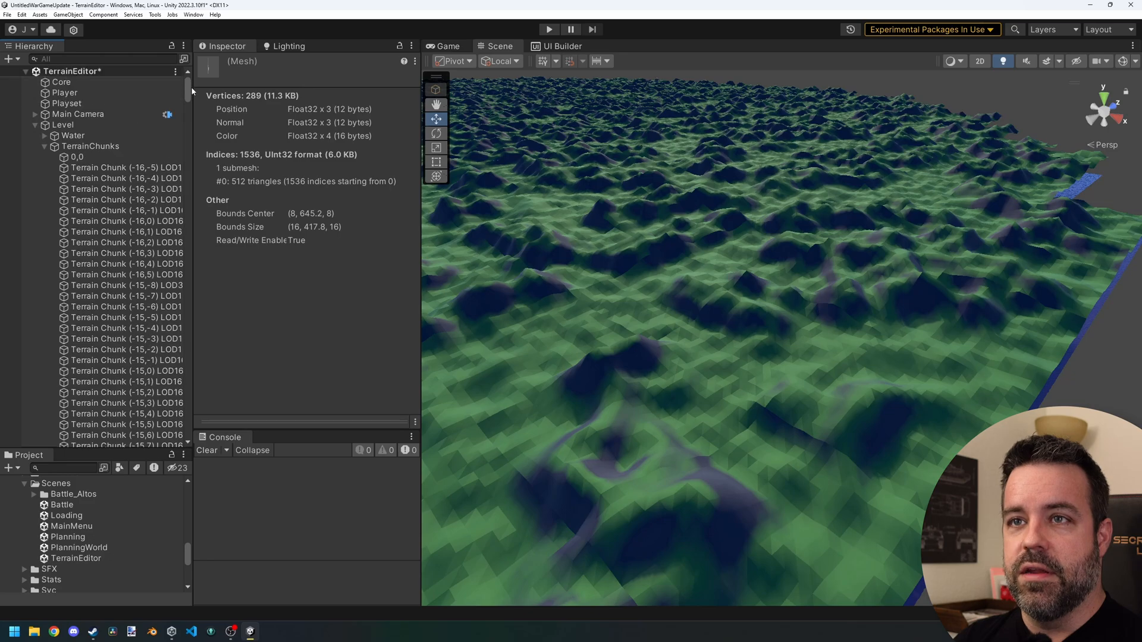
pyautogui.click(77, 157)
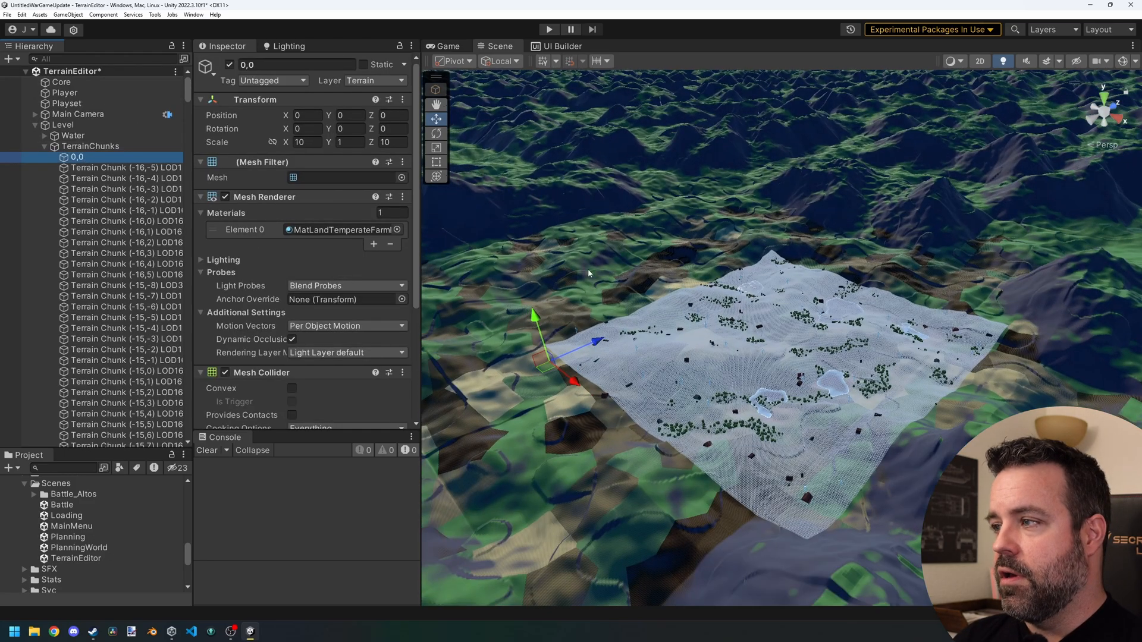